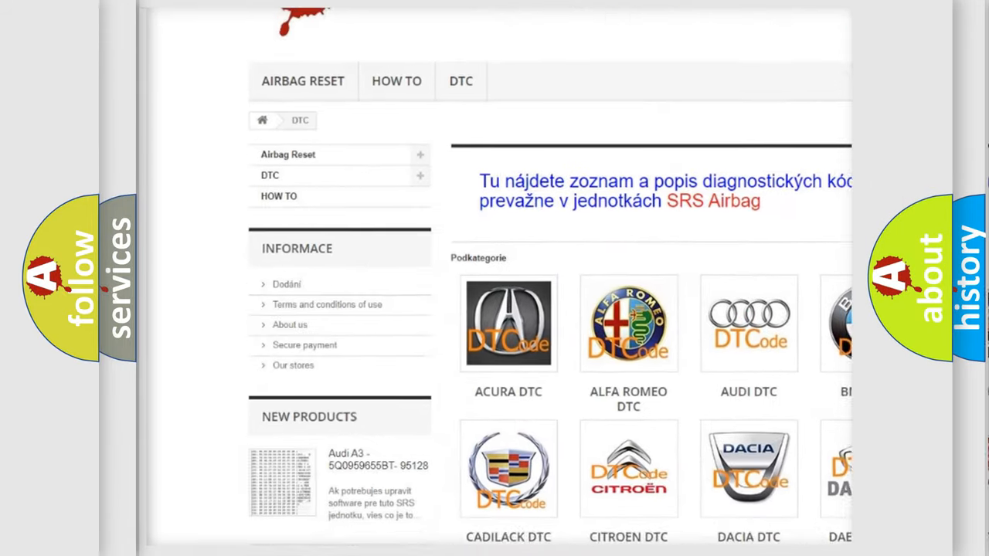
Open the BMW DTC subcategory from the Podkategorie grid to list its codes
scroll("down", 3)
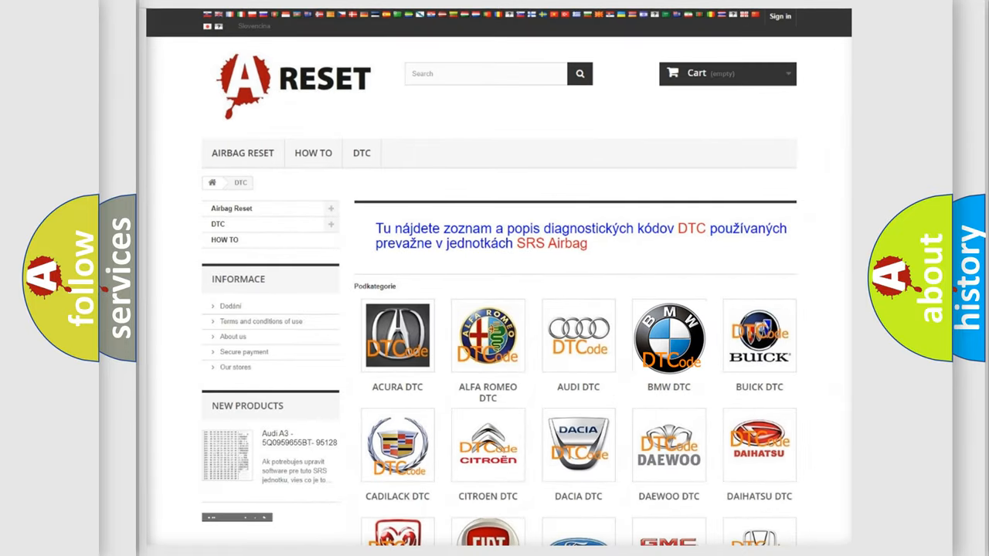
left_click(667, 337)
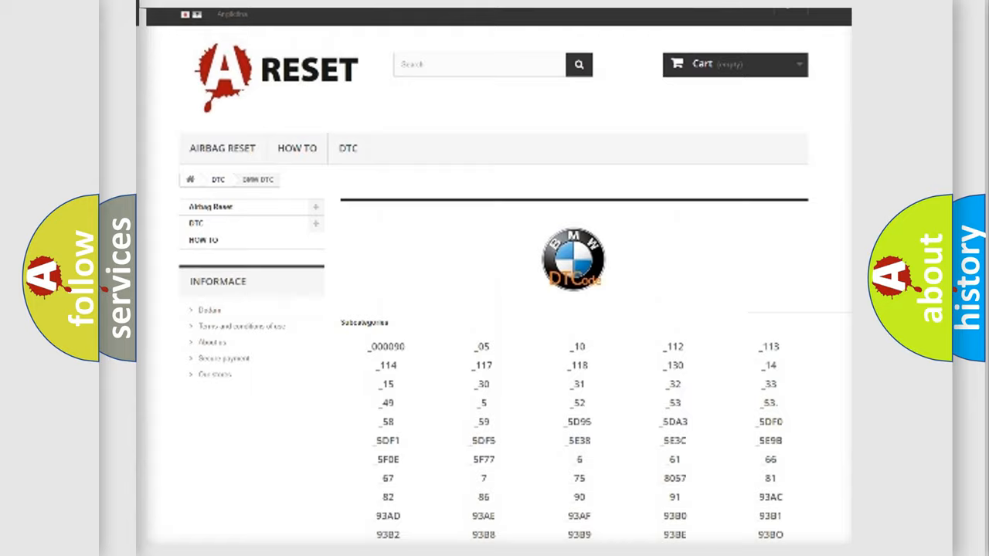